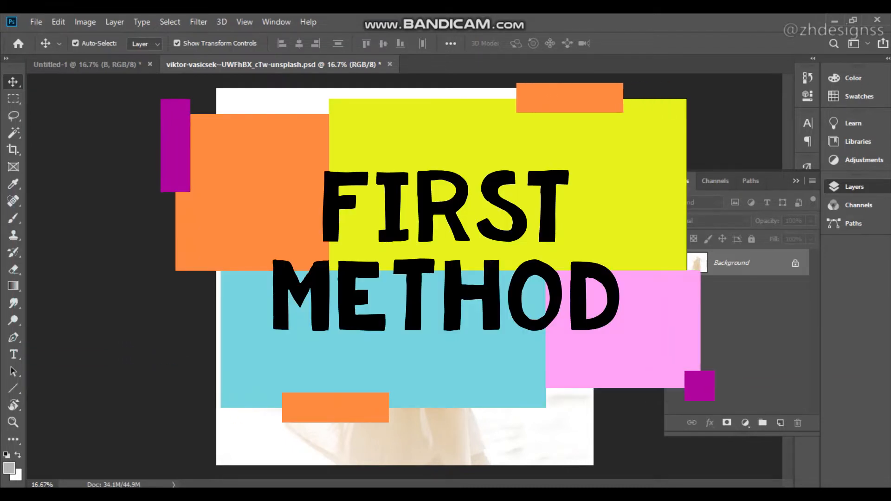
# - Duplicate the Background as Layer 1 and invert the copy into a dark blue negative
pyautogui.press('ctrl+j')
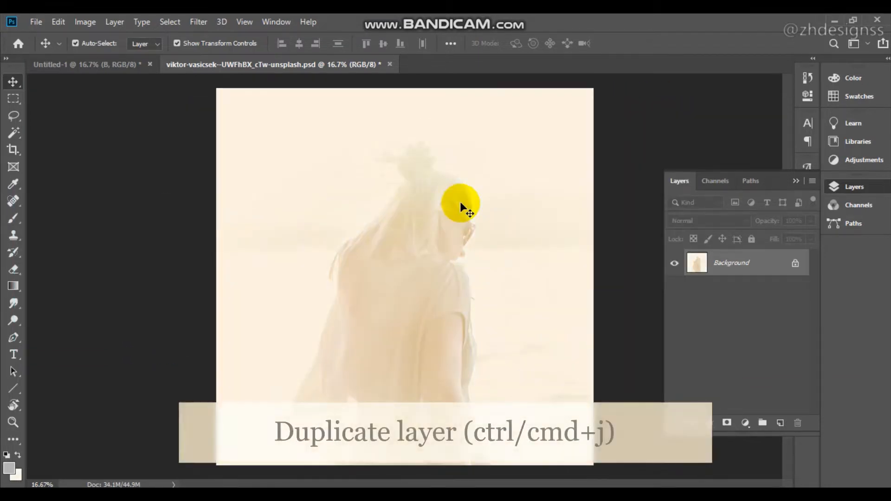
pyautogui.press('ctrl+j')
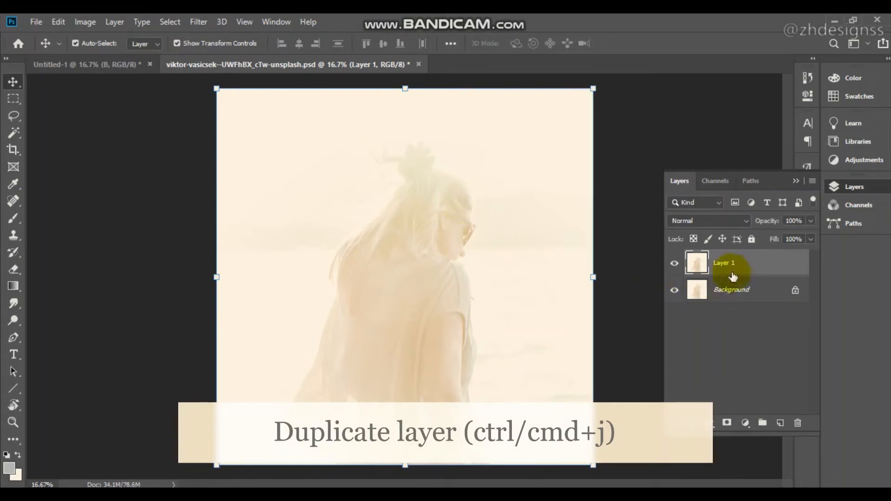
pyautogui.press('ctrl+i')
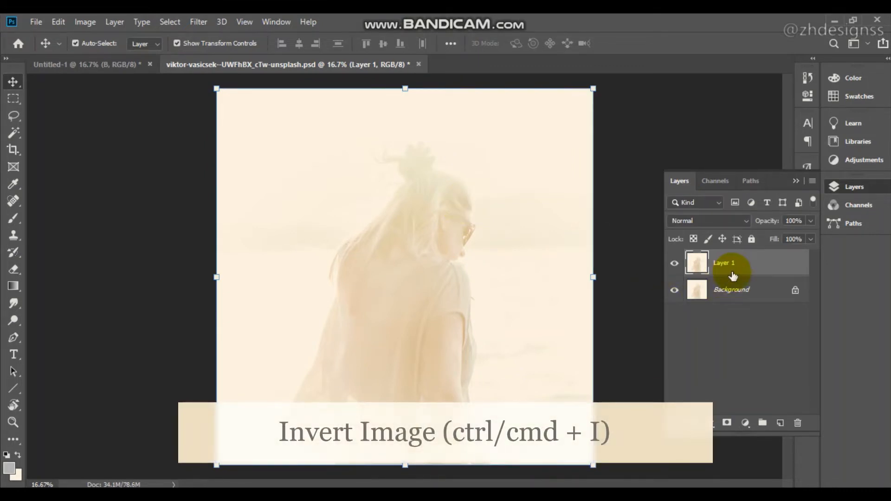
pyautogui.press('ctrl+i')
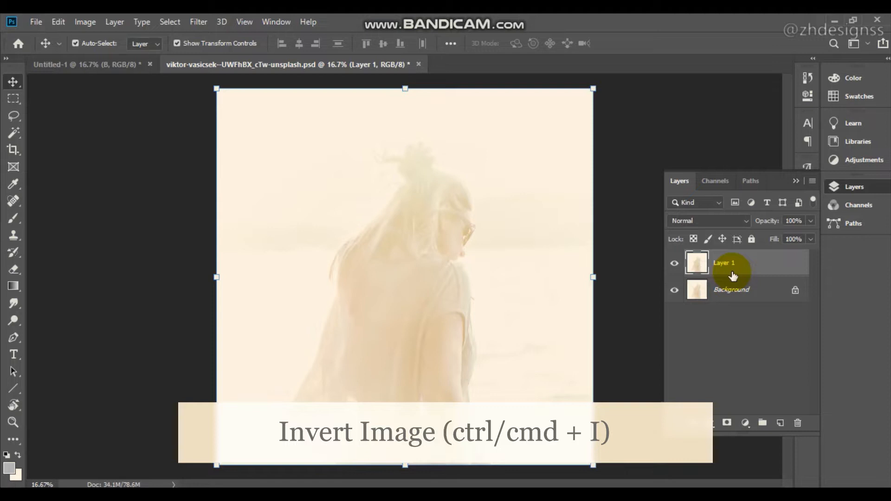
pyautogui.moveTo(84, 22)
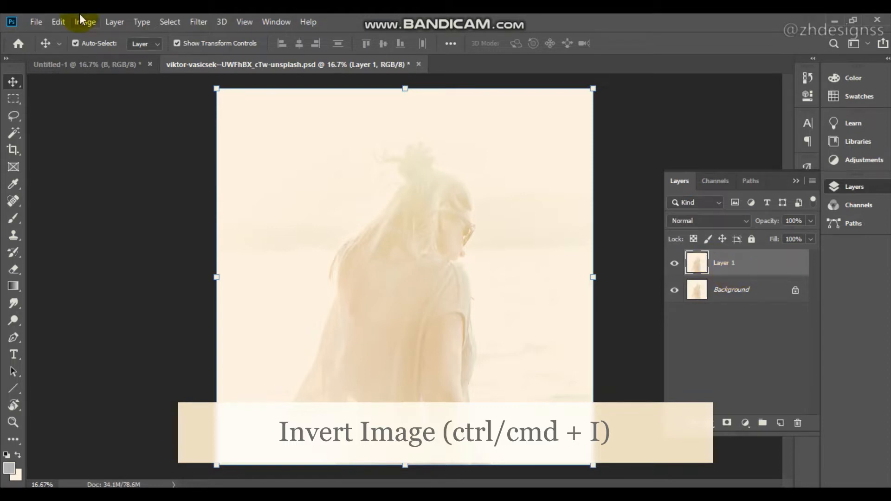
pyautogui.click(85, 21)
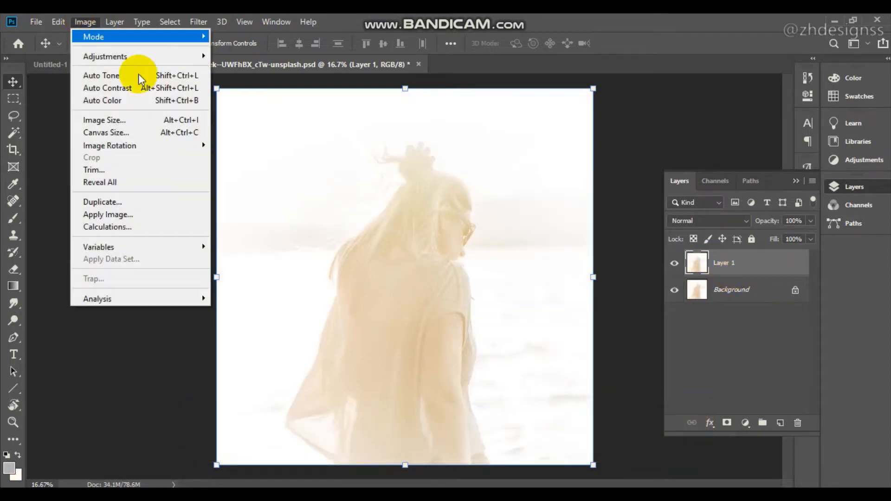
pyautogui.moveTo(105, 56)
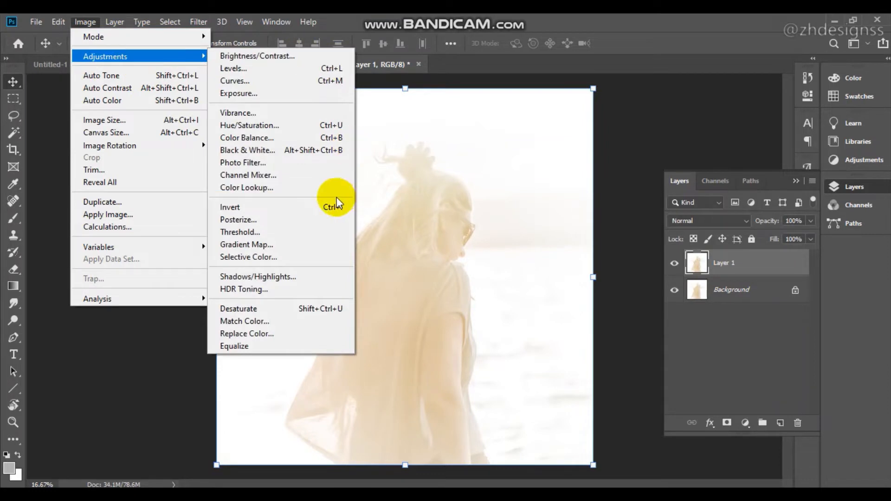
pyautogui.click(229, 207)
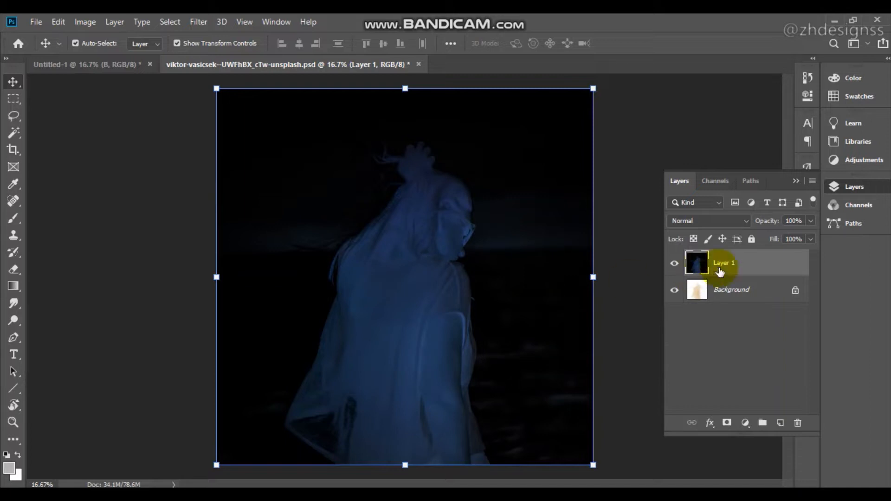
# - Preview Hard Light, set Layer 1 to Overlay, and toggle its visibility to compare
pyautogui.click(707, 220)
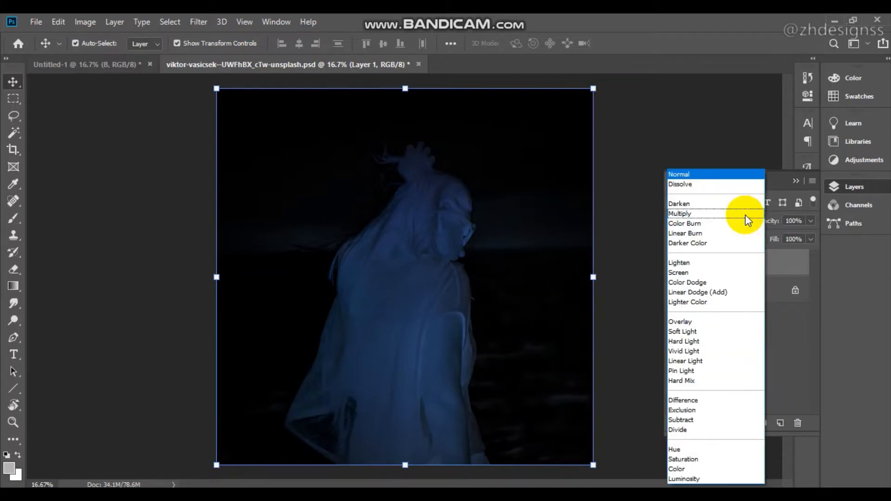
pyautogui.click(683, 341)
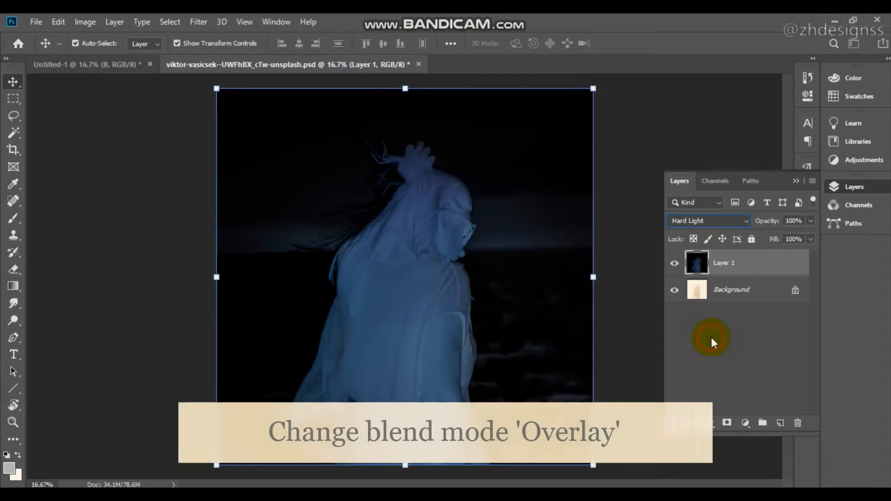
pyautogui.click(708, 221)
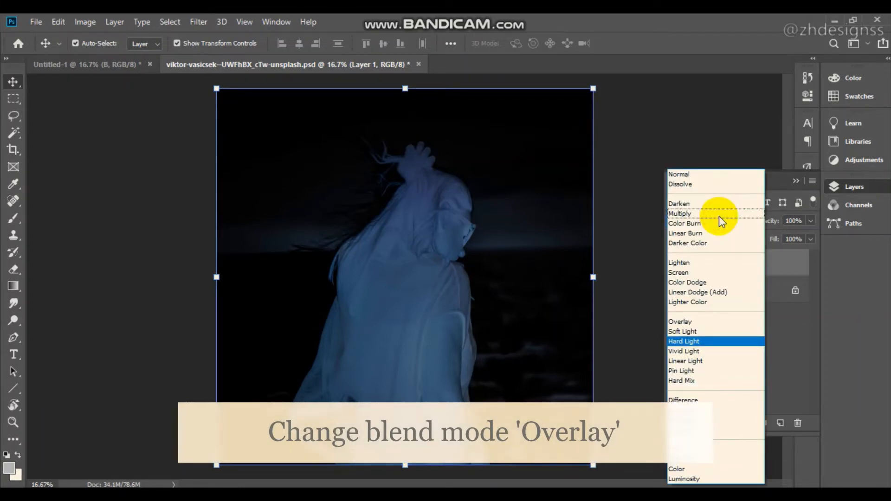
pyautogui.moveTo(722, 250)
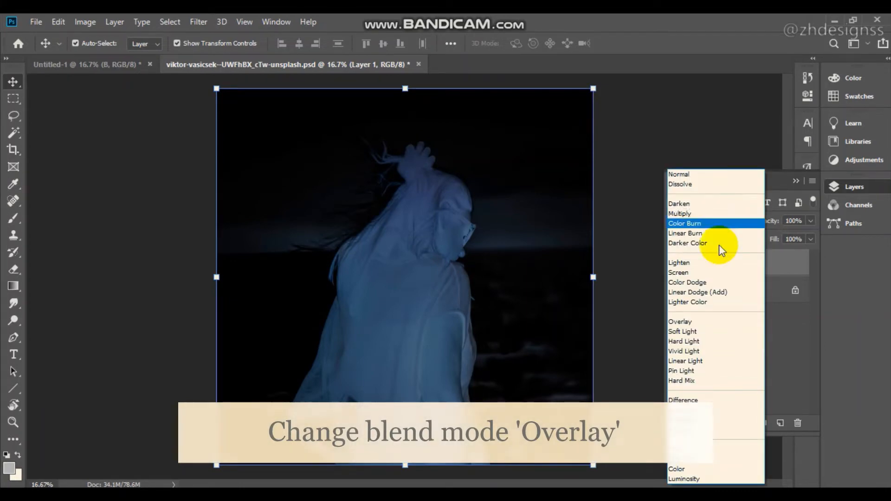
pyautogui.click(679, 321)
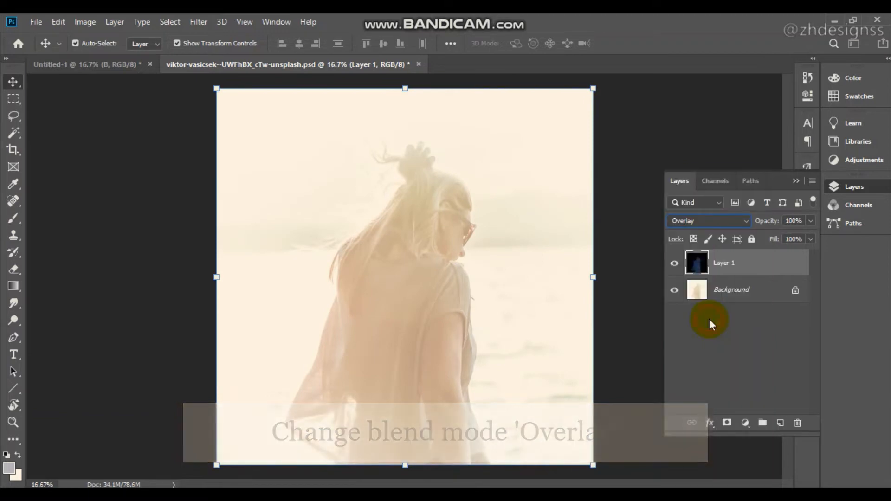
pyautogui.click(674, 263)
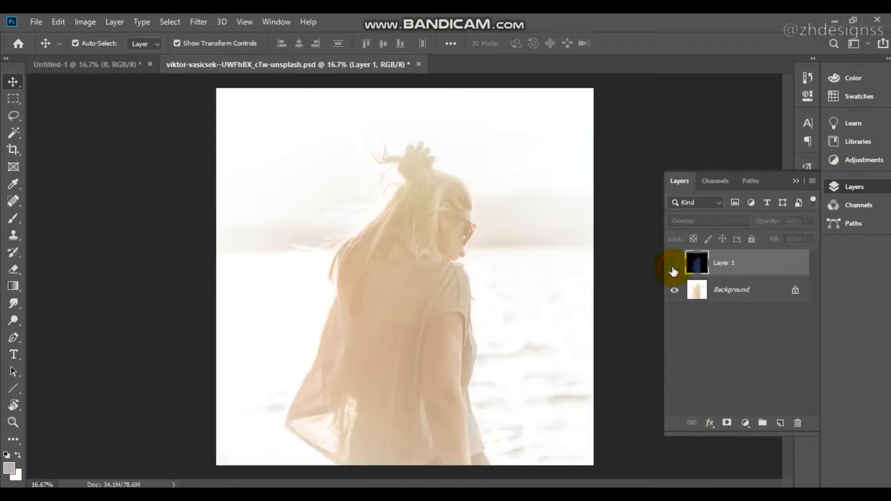
pyautogui.click(674, 262)
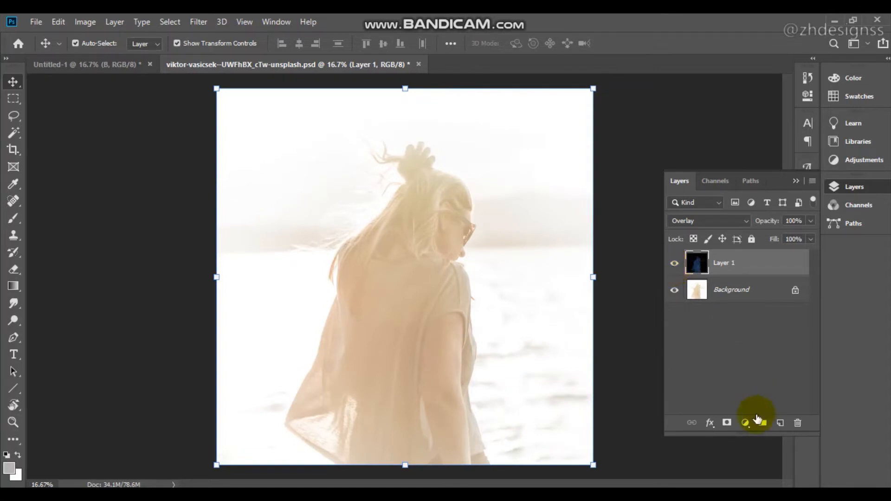
# - Add a Curves adjustment layer auto-corrected with Find Dark & Light Colors
pyautogui.click(746, 423)
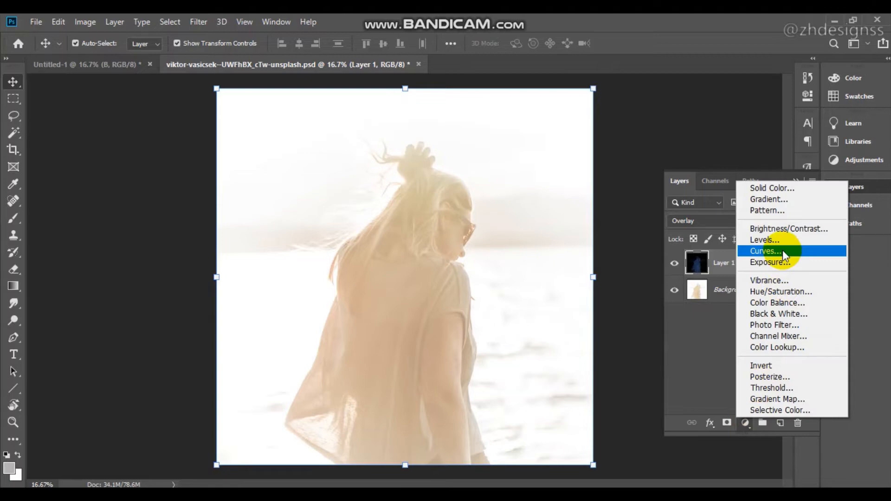
pyautogui.click(764, 251)
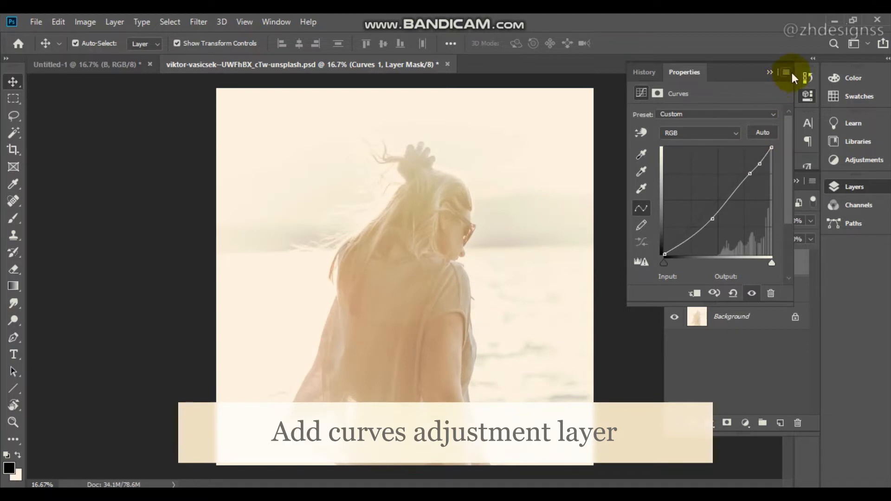
pyautogui.click(786, 73)
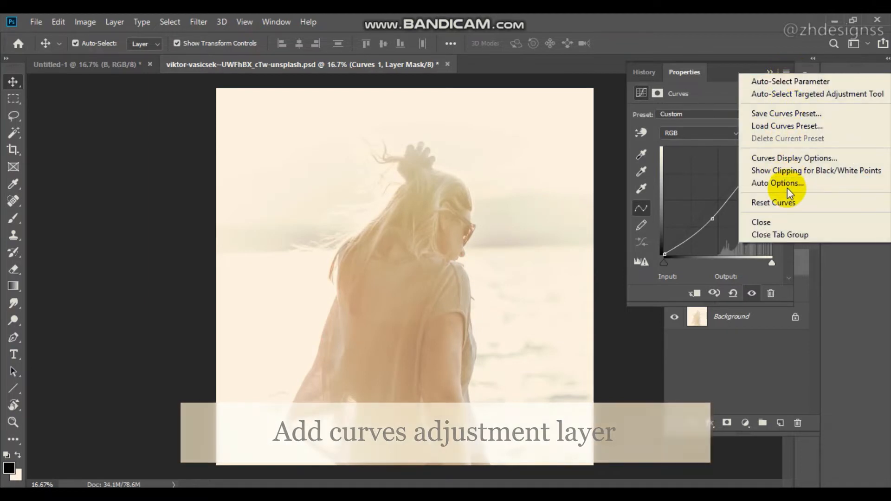
pyautogui.click(778, 183)
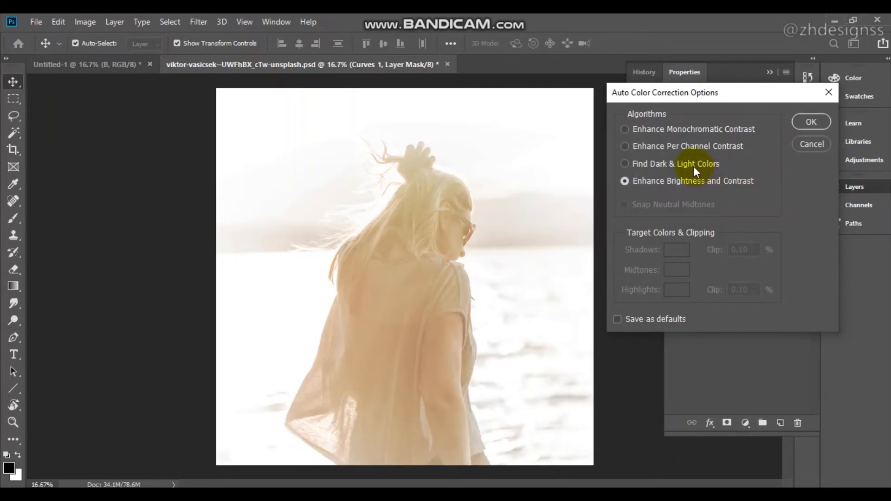
pyautogui.click(624, 164)
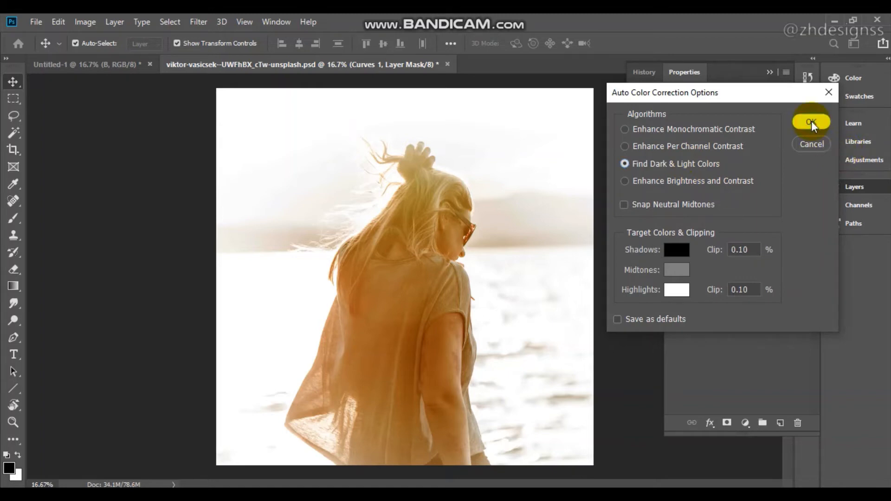
pyautogui.click(811, 122)
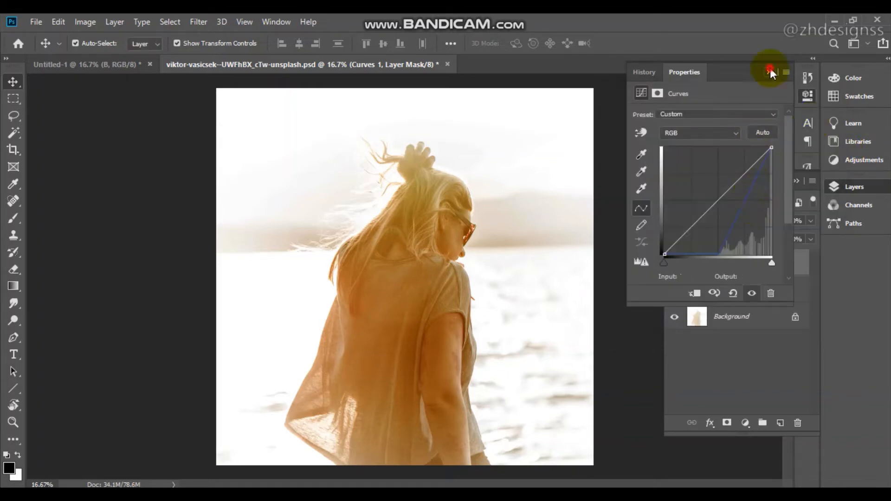
pyautogui.click(769, 68)
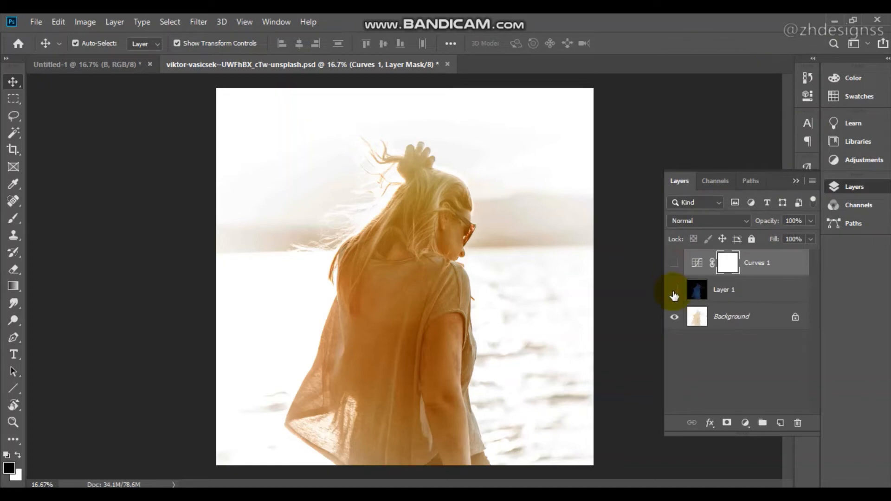
# - Hide and re-show the Curves adjustment to compare before and after
pyautogui.click(674, 263)
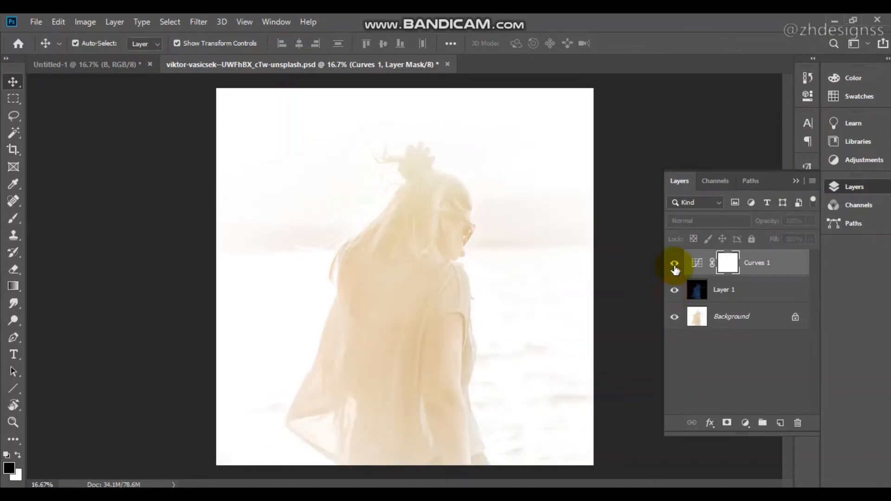
pyautogui.click(674, 263)
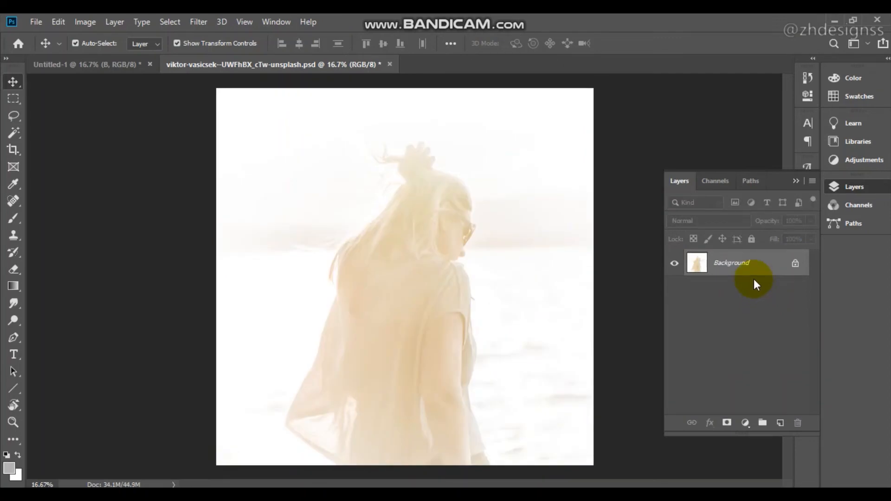
# - Duplicate the Background layer and apply Equalize to the new Layer 1
pyautogui.press('ctrl+j')
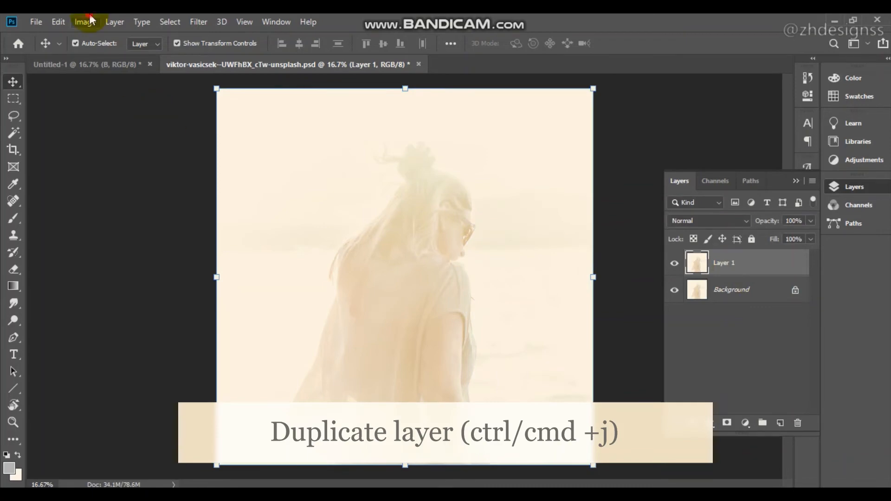
pyautogui.click(85, 22)
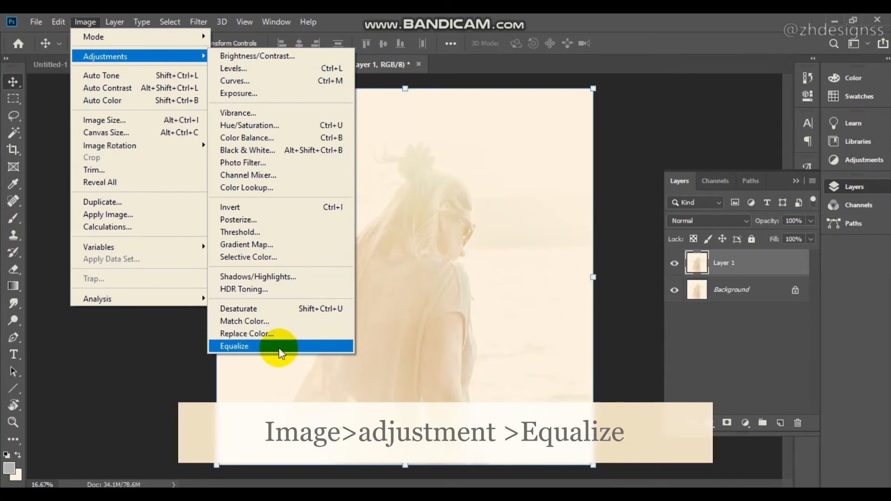
pyautogui.click(234, 346)
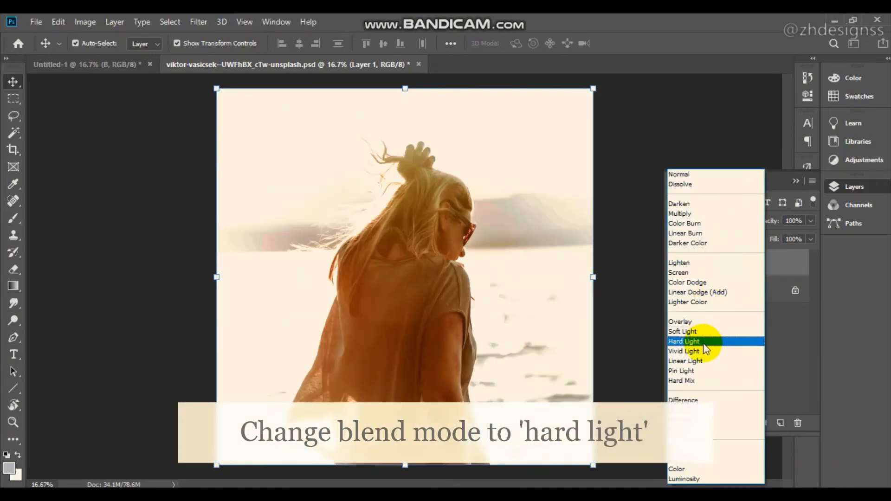
# - Set Layer 1's blend mode to Hard Light and hide it to compare
pyautogui.click(684, 341)
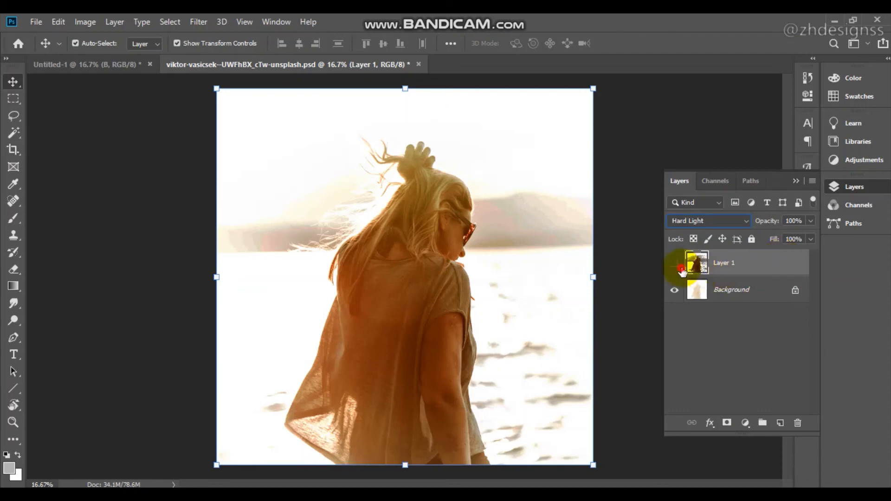
pyautogui.click(674, 263)
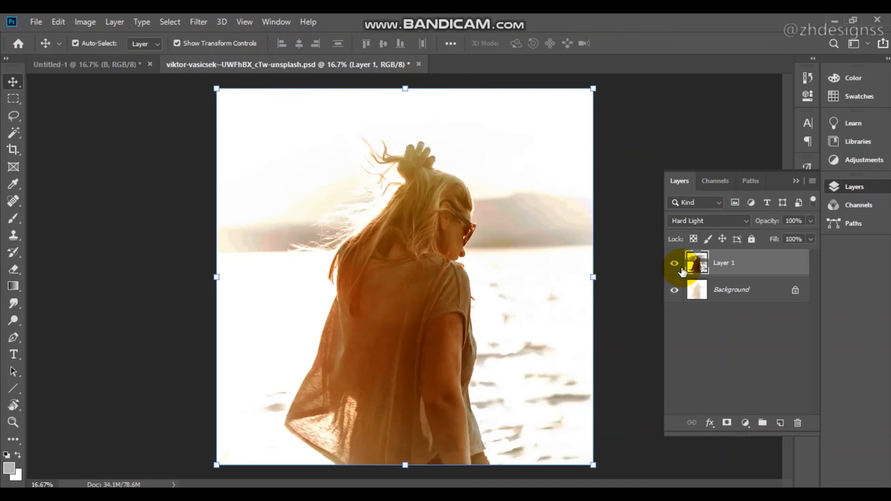
pyautogui.moveTo(675, 262)
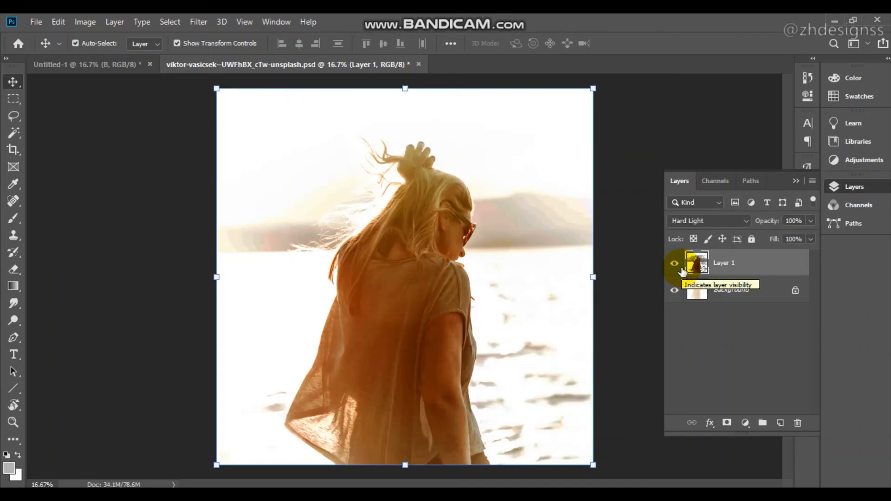